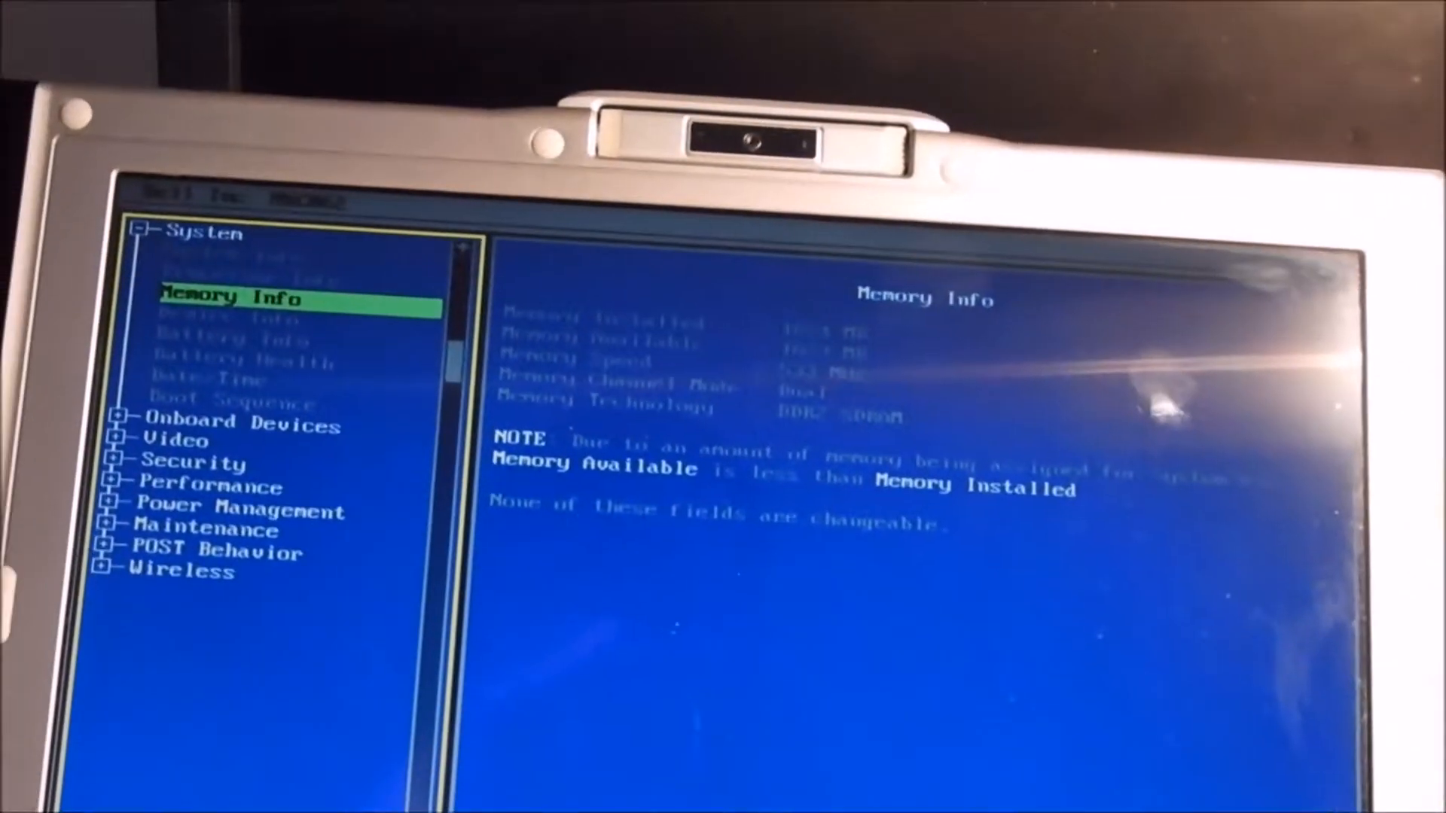
- Step through the Memory Info, Device Info and Battery Health pages toward Boot Sequence
{"action": "key", "text": "Down"}
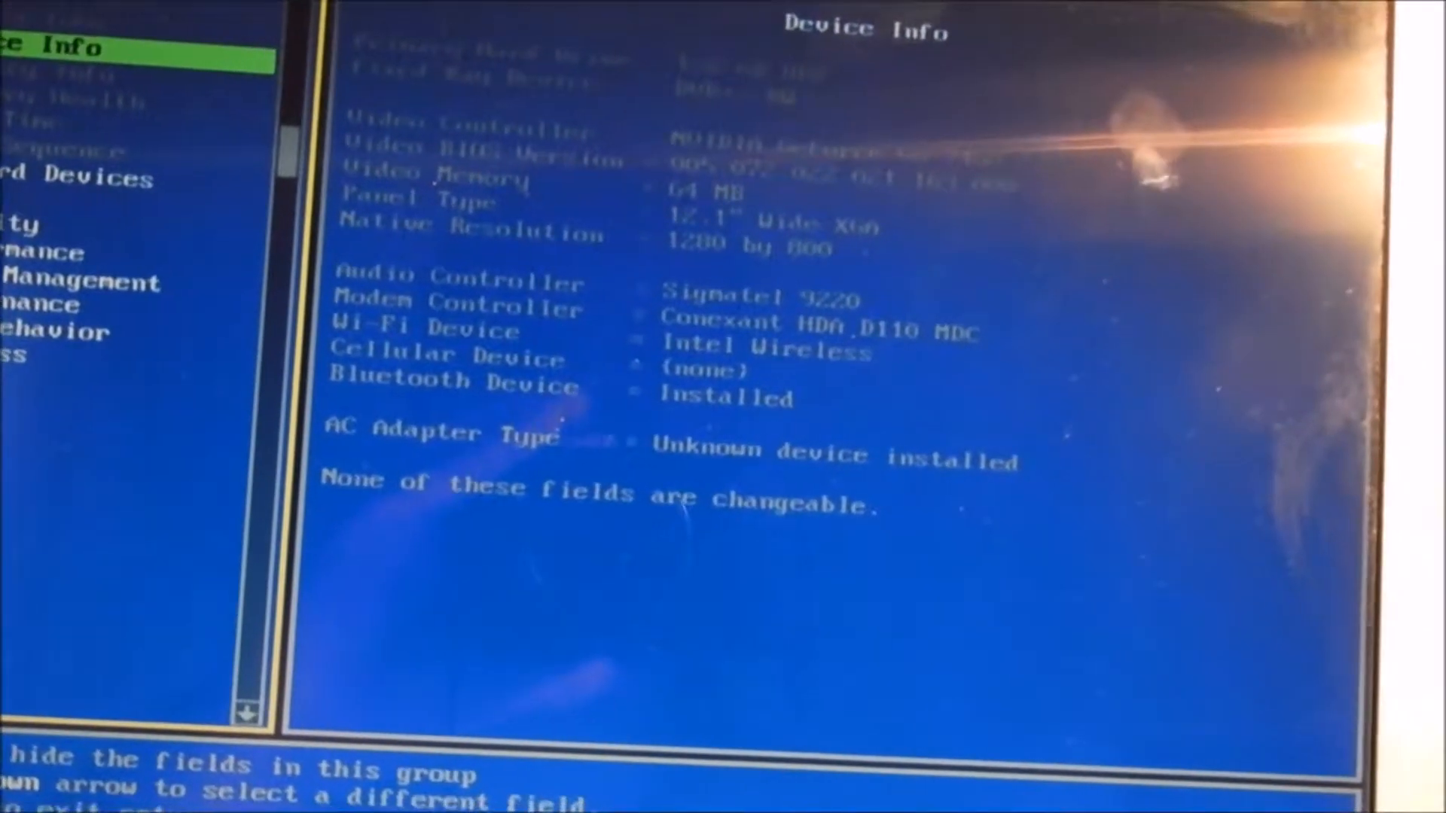
{"action": "key", "text": "Down"}
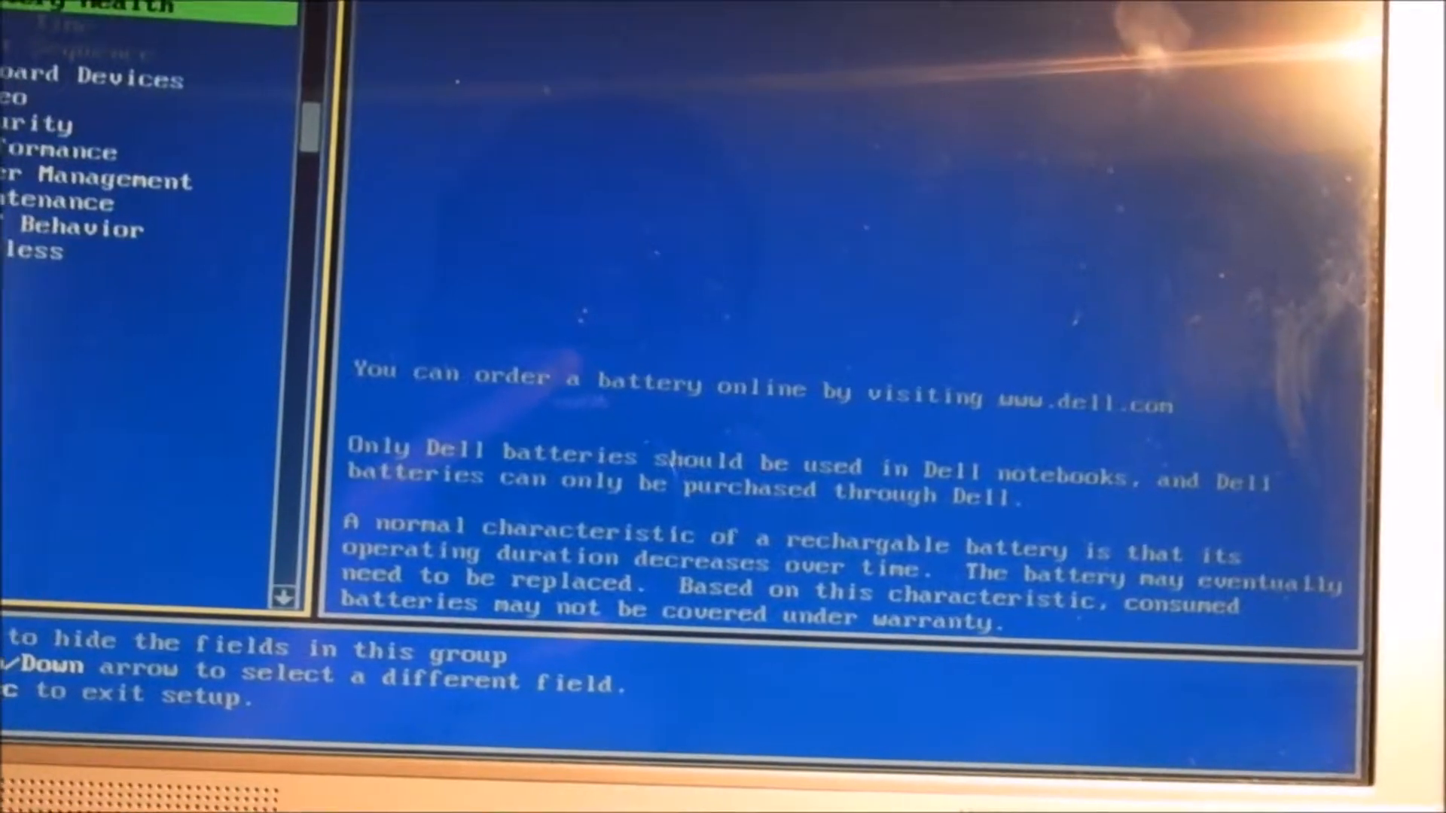
{"action": "key", "text": "Up"}
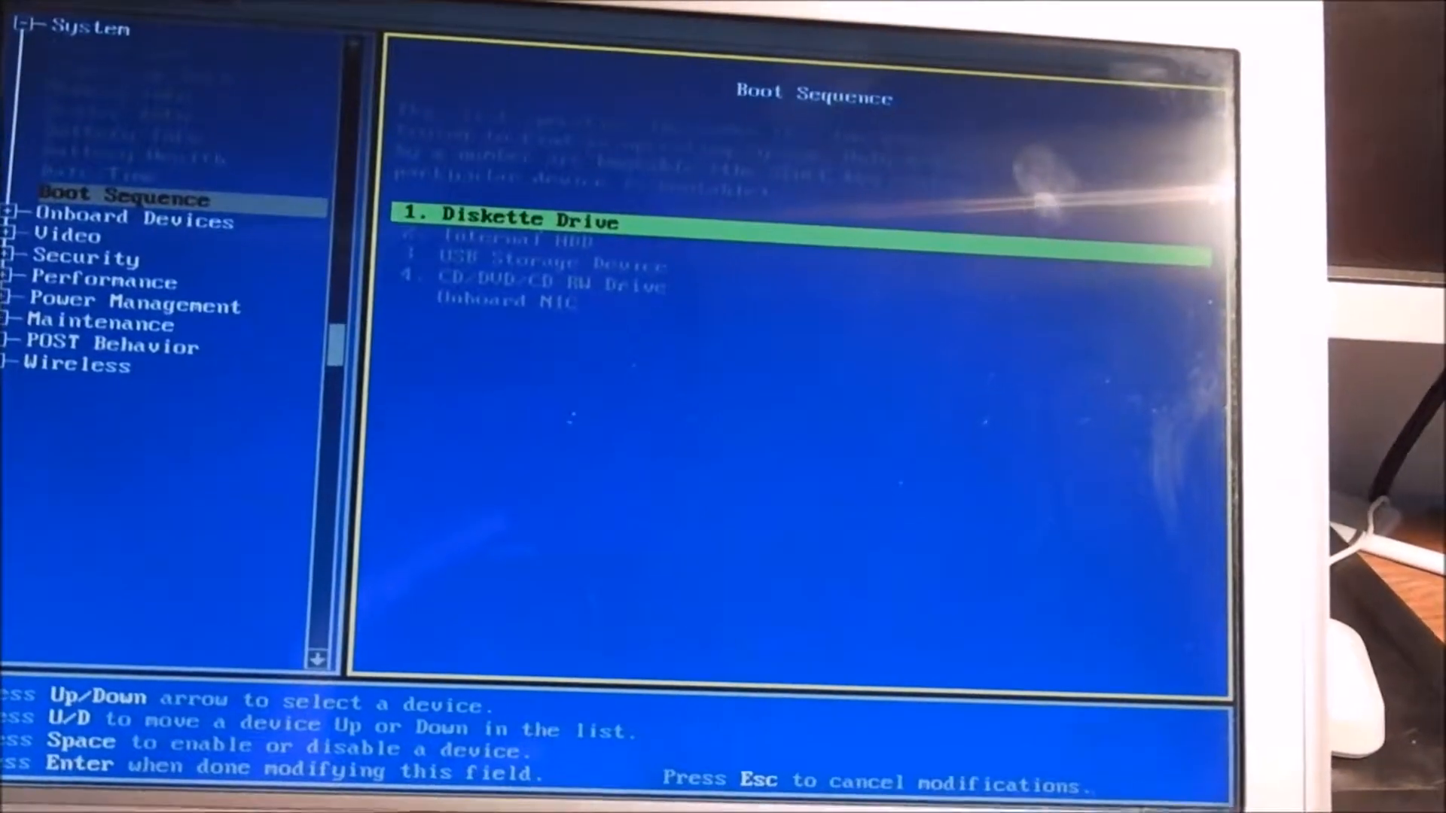
- Reach Boot Sequence listing Diskette Drive, Internal HDD, USB, CD/DVD and Onboard NIC
{"action": "key", "text": "Down"}
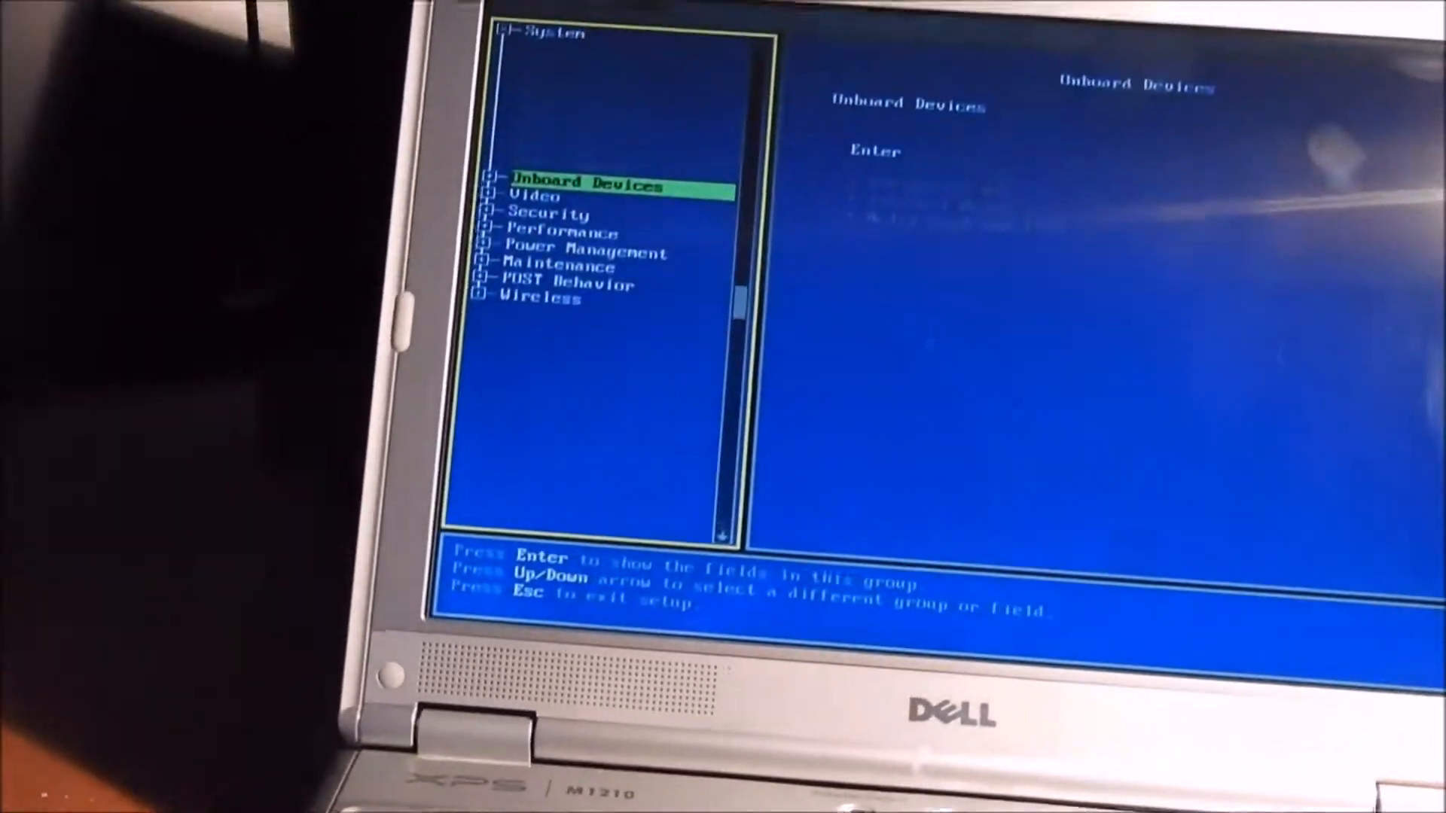
- Pass Onboard Devices, Video, Performance and Wireless, then bring up the Remain/Save/Discard exit prompt
{"action": "key", "text": "Down"}
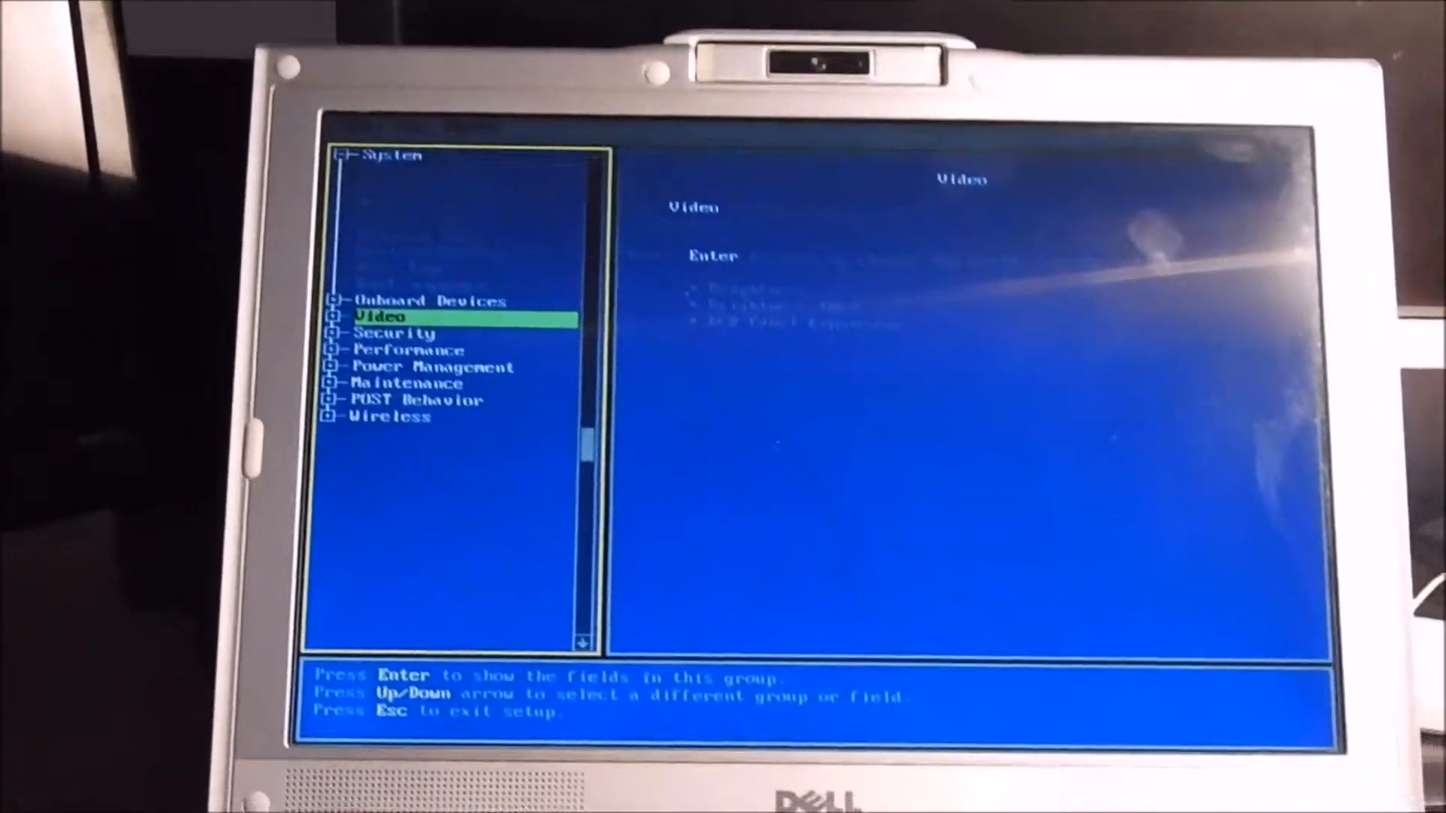
{"action": "key", "text": "Down"}
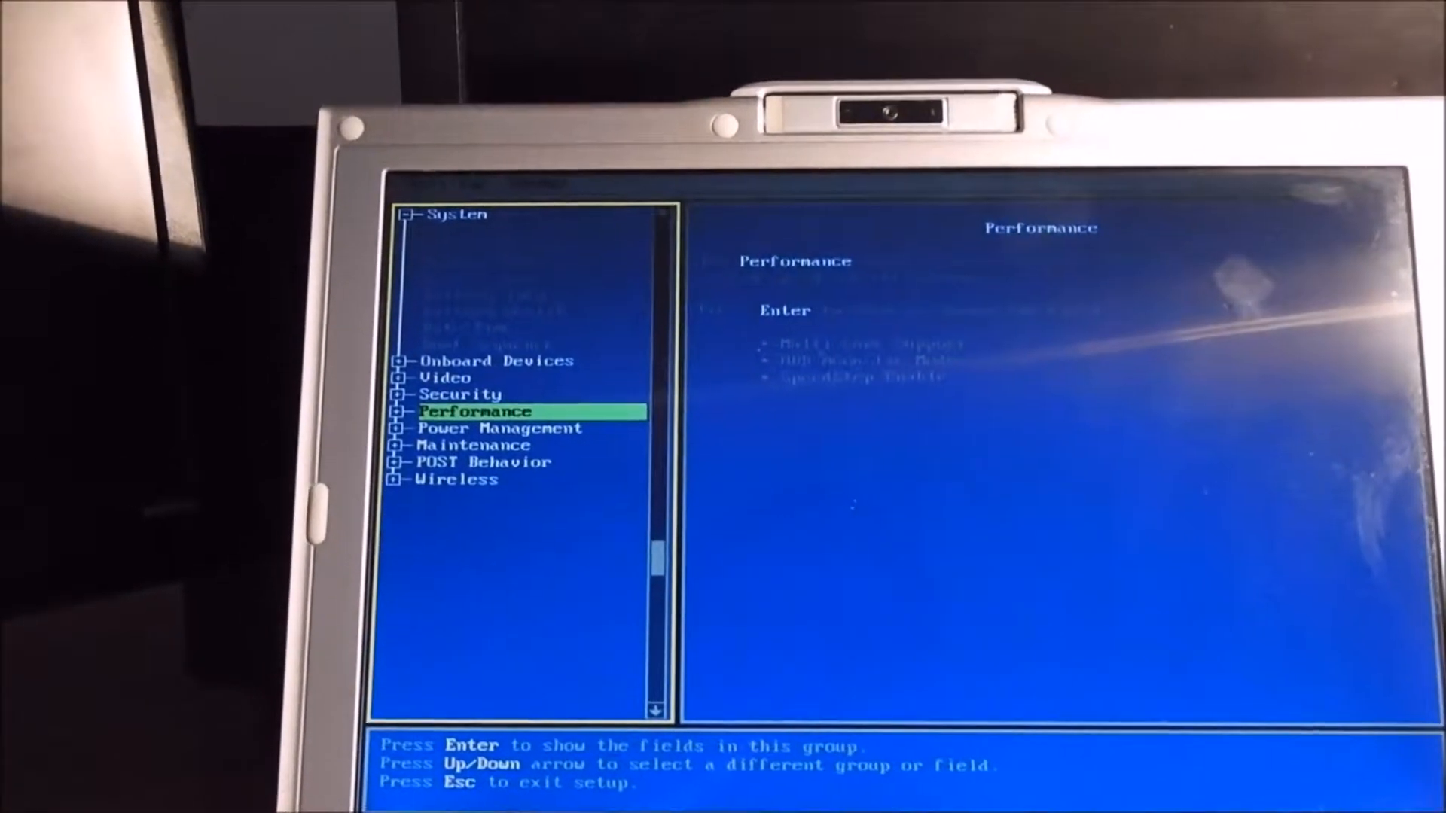
{"action": "key", "text": "Down"}
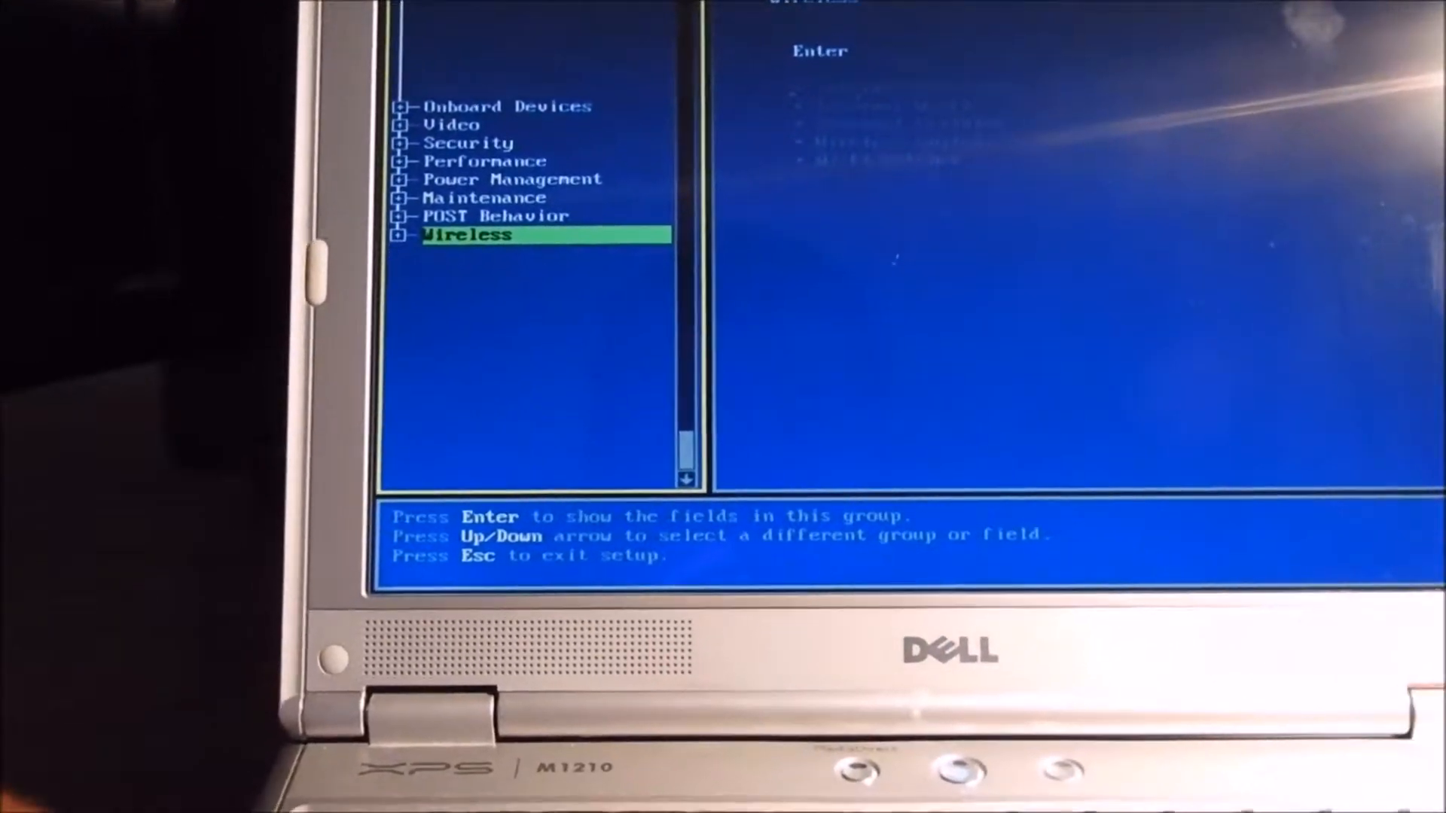
{"action": "key", "text": "Enter"}
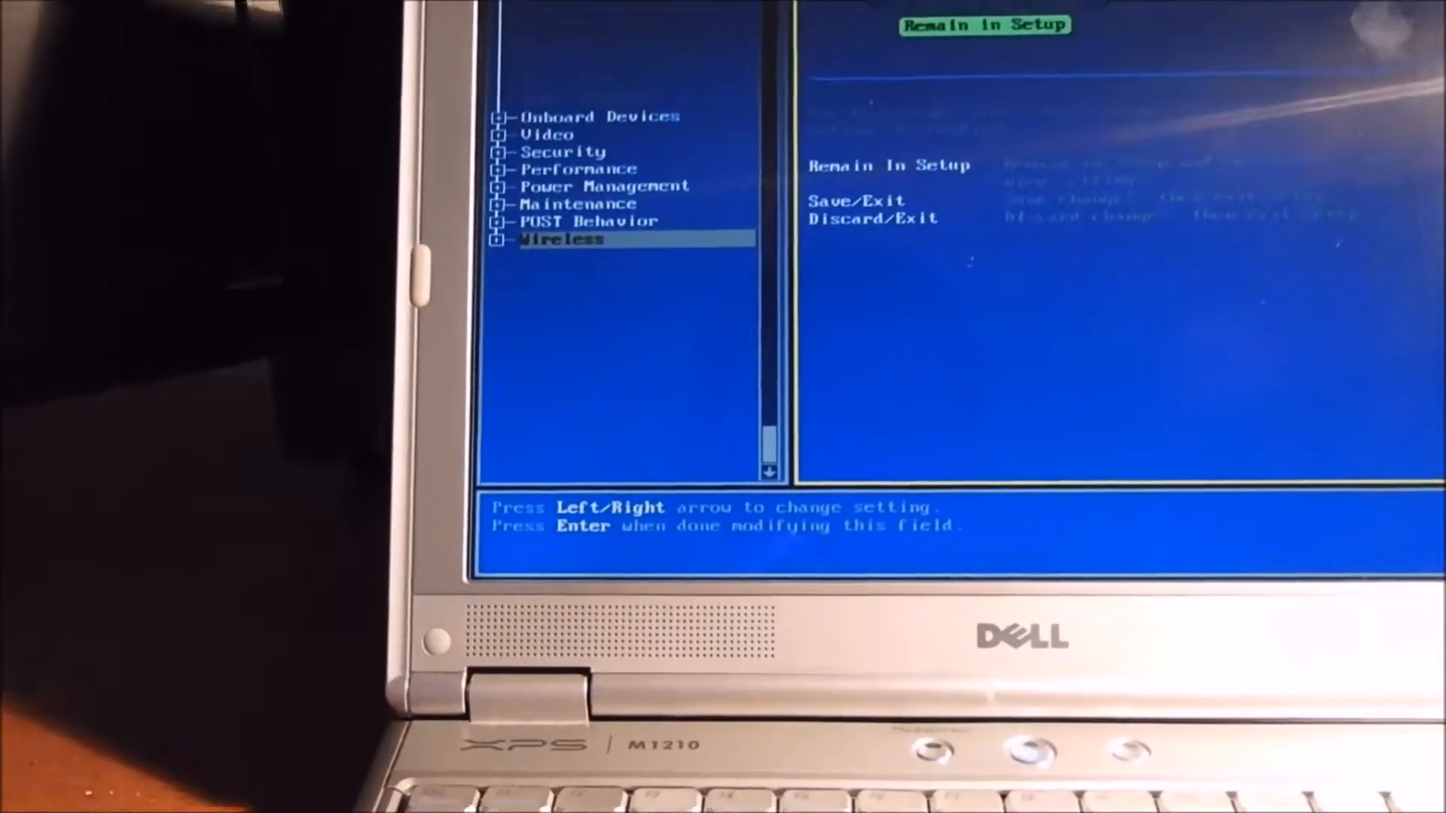